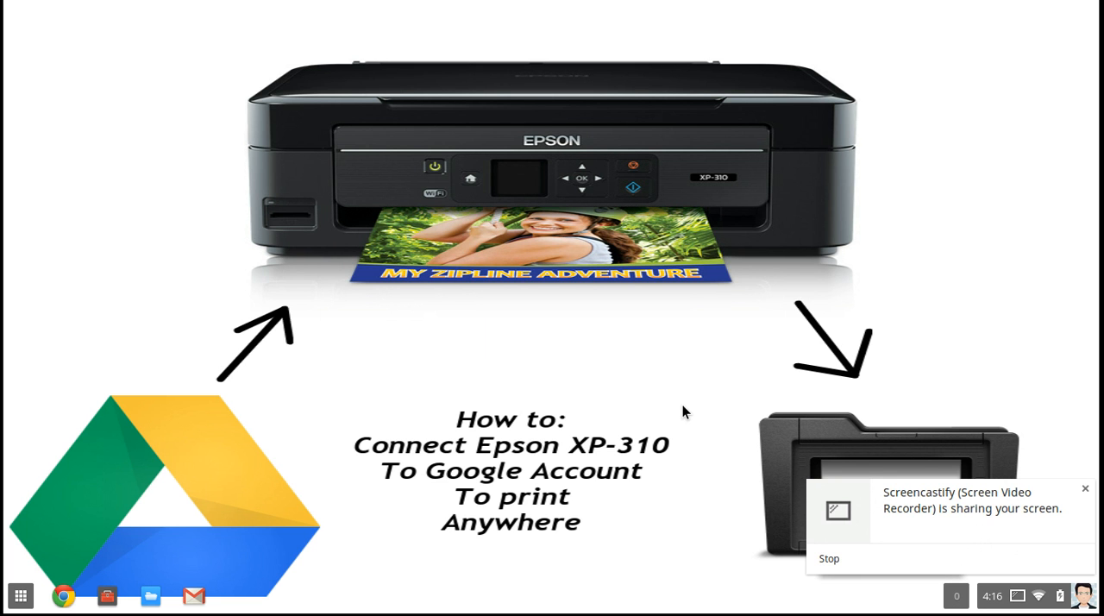
Step: Launch Google Chrome from the shelf to a new tab page
left_click(63, 596)
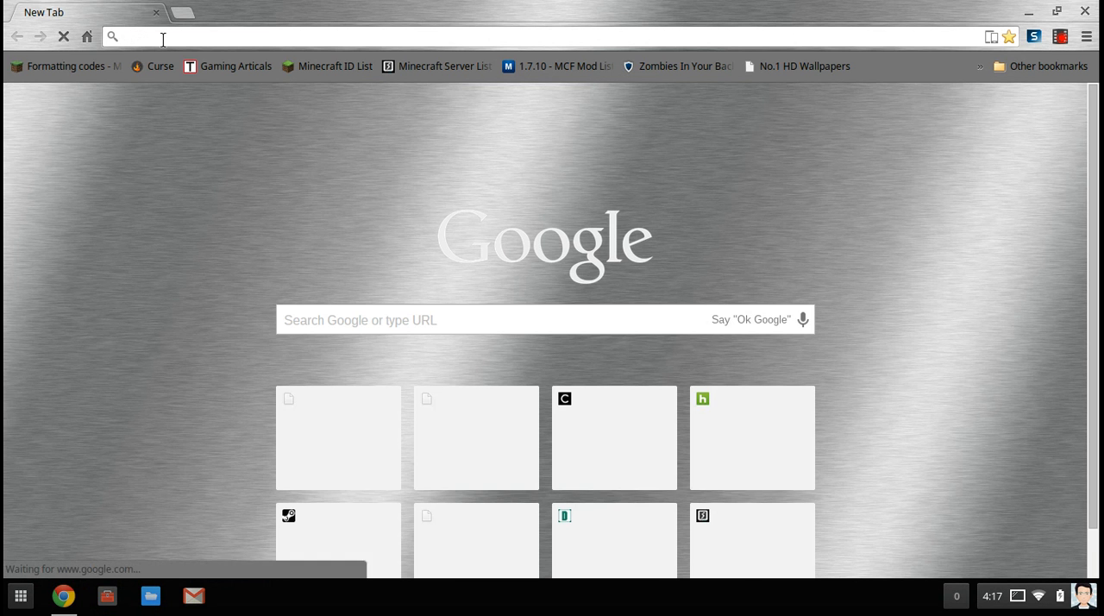
Step: Enter 10.0.0.1 in the address bar and bring up system Settings
type("10.0.0.1")
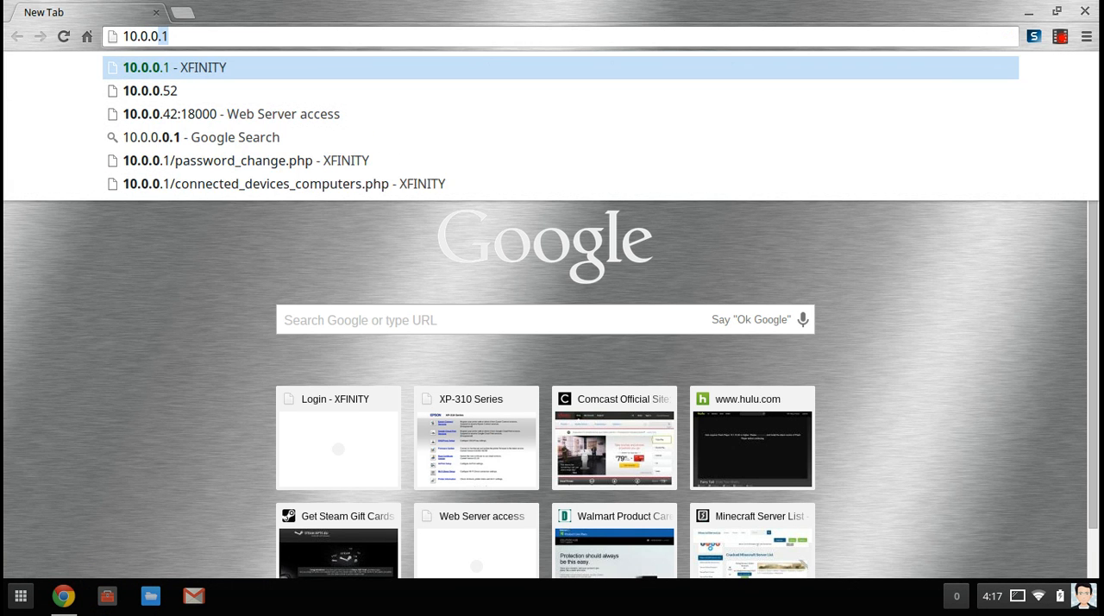
left_click(1086, 36)
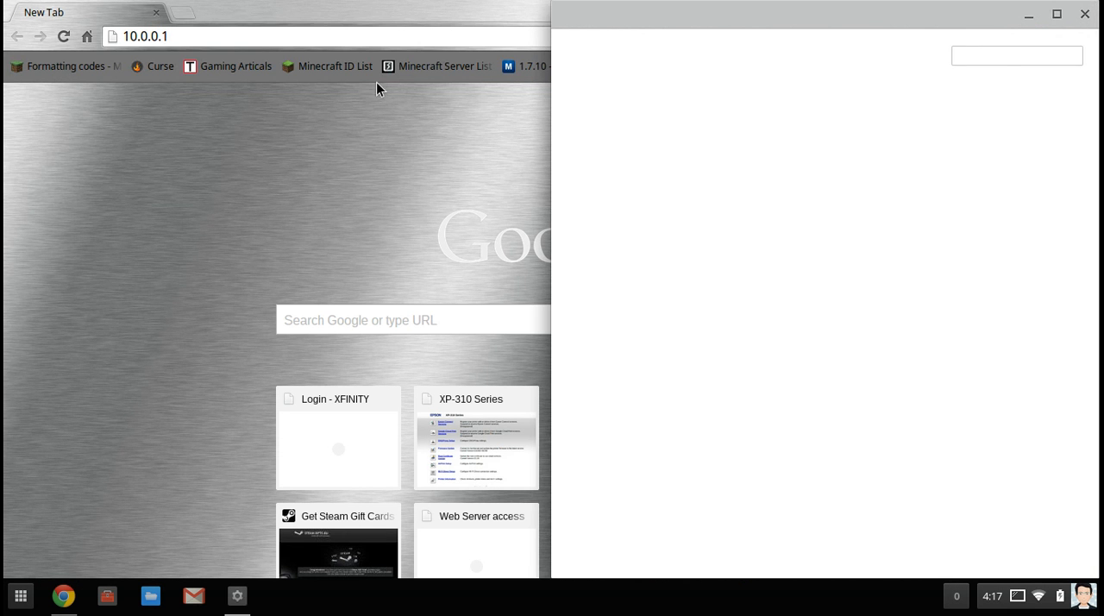
Step: Confirm the Goldcar-5 Wi-Fi network's gateway is 10.0.0.1, then close its details
left_click(646, 120)
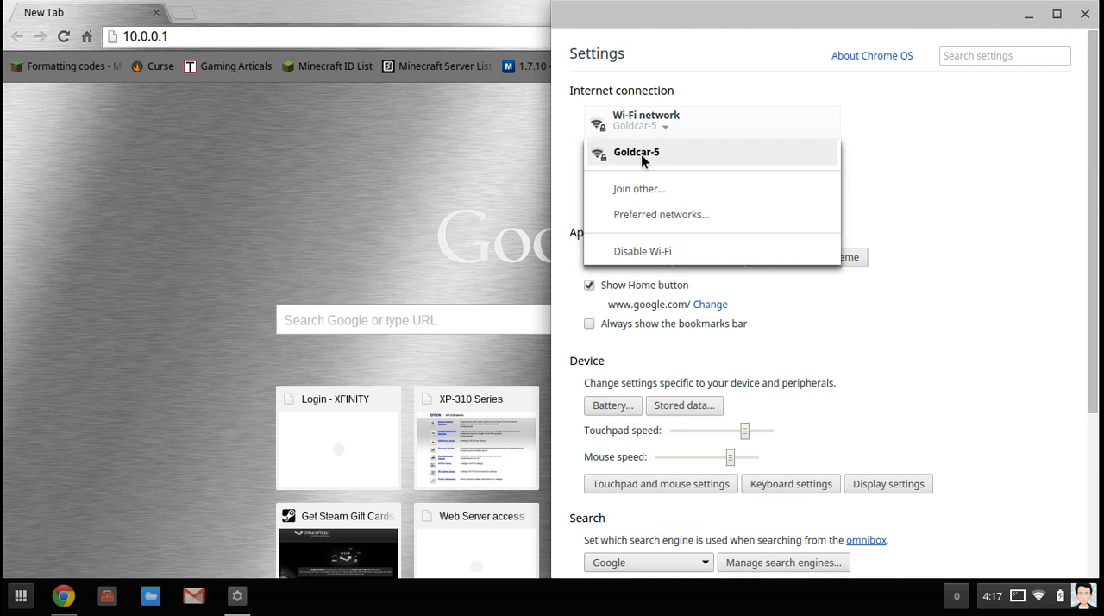
left_click(635, 152)
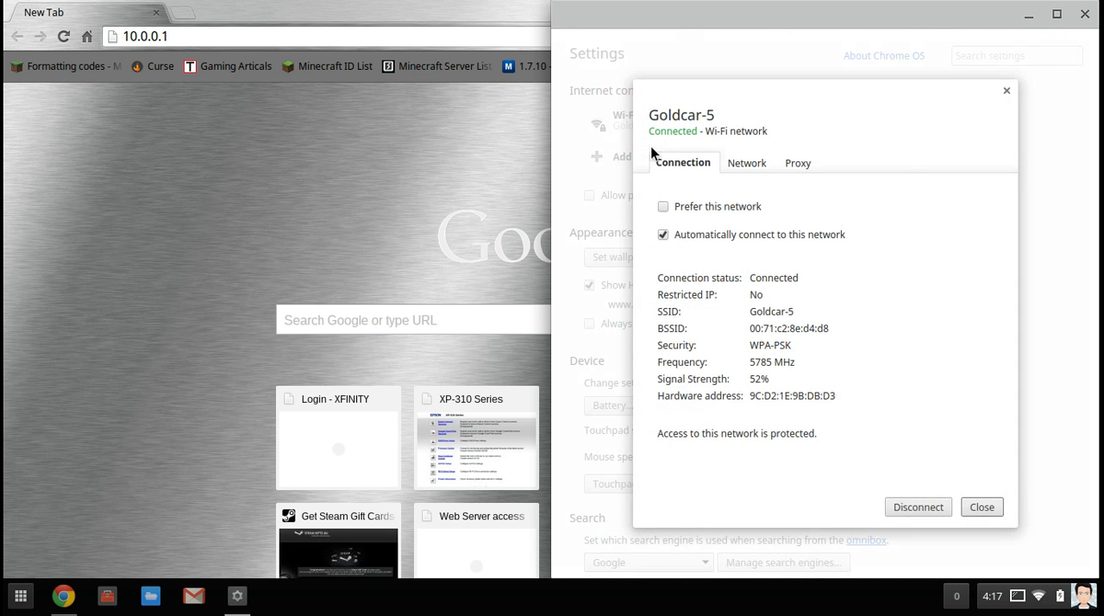
left_click(746, 163)
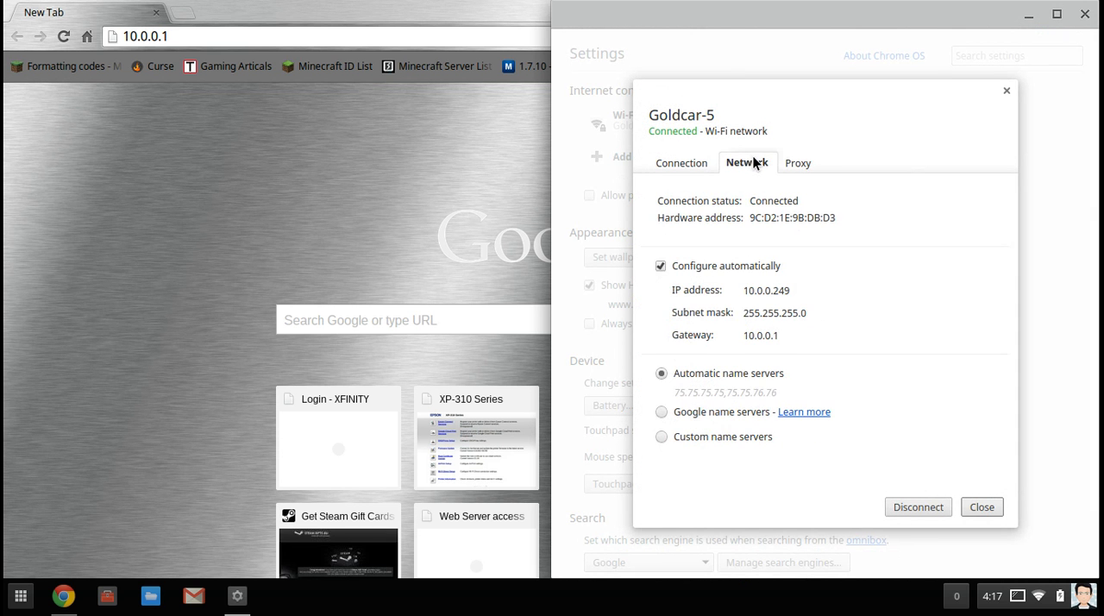
double_click(760, 334)
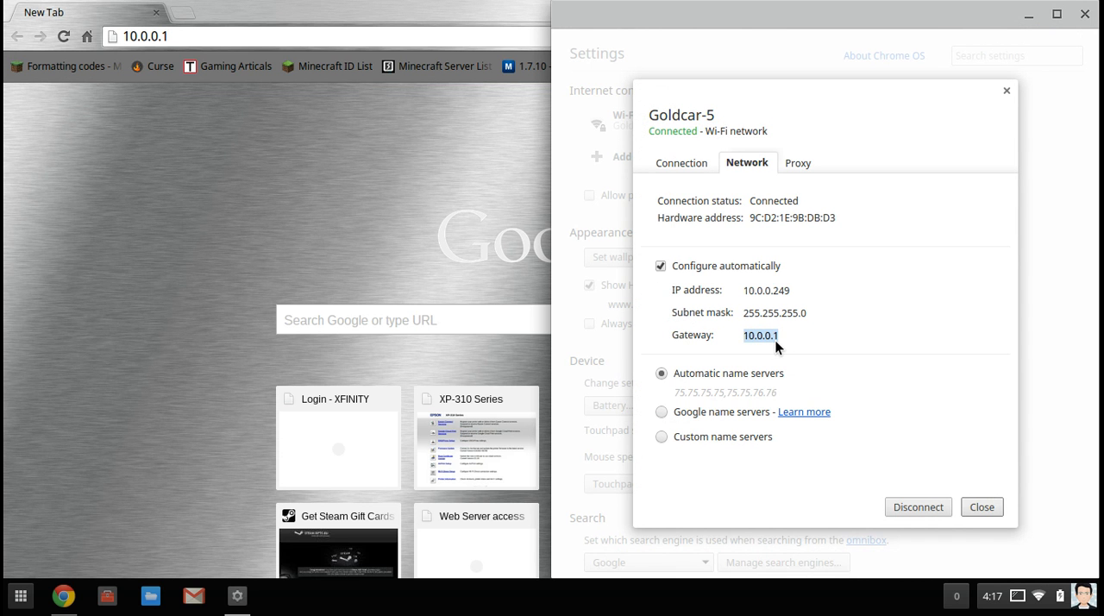
mouse_move(1013, 107)
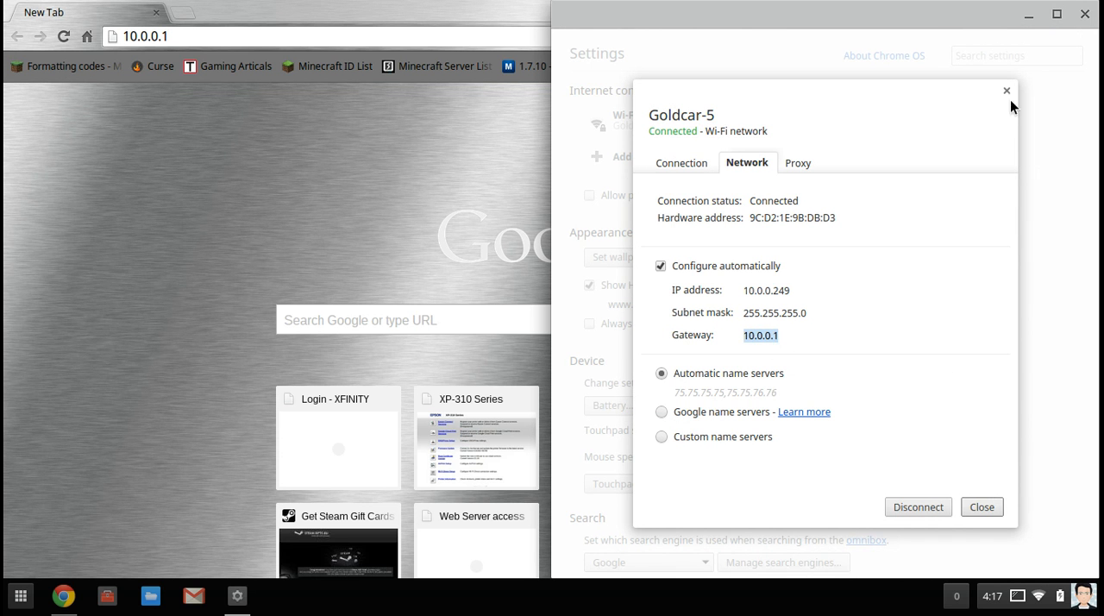
left_click(1006, 90)
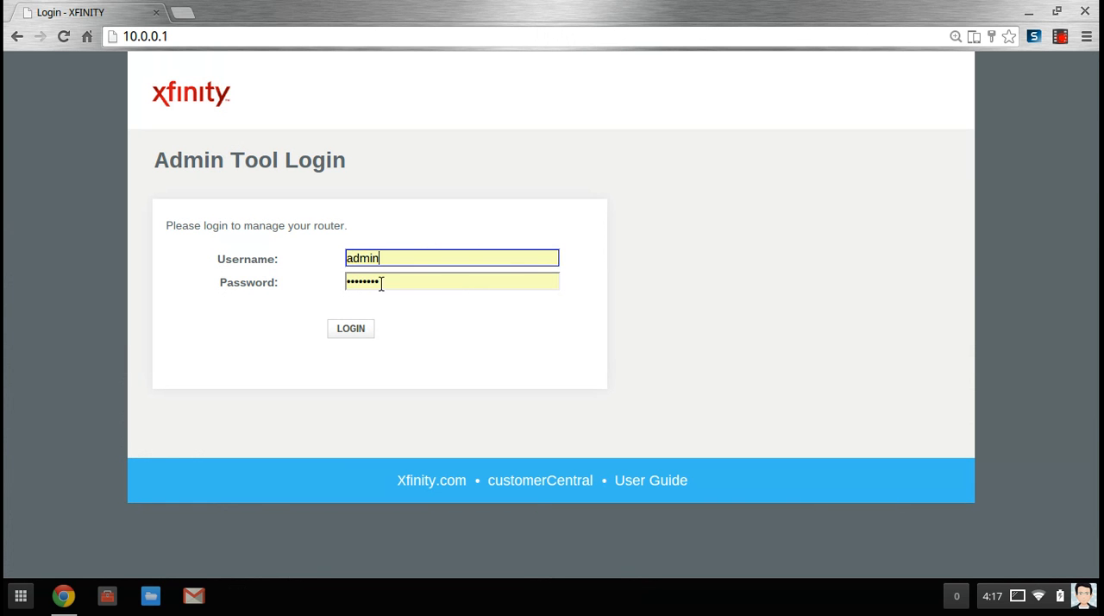
Step: Log in to the Xfinity router admin and cancel the default-password change prompt
left_click(452, 282)
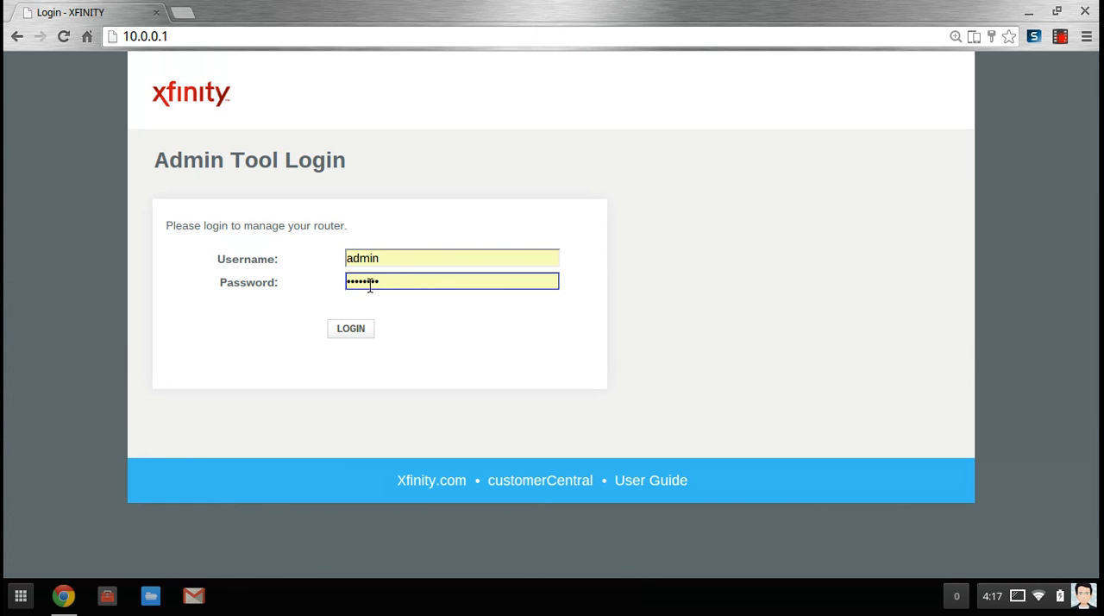
left_click(350, 328)
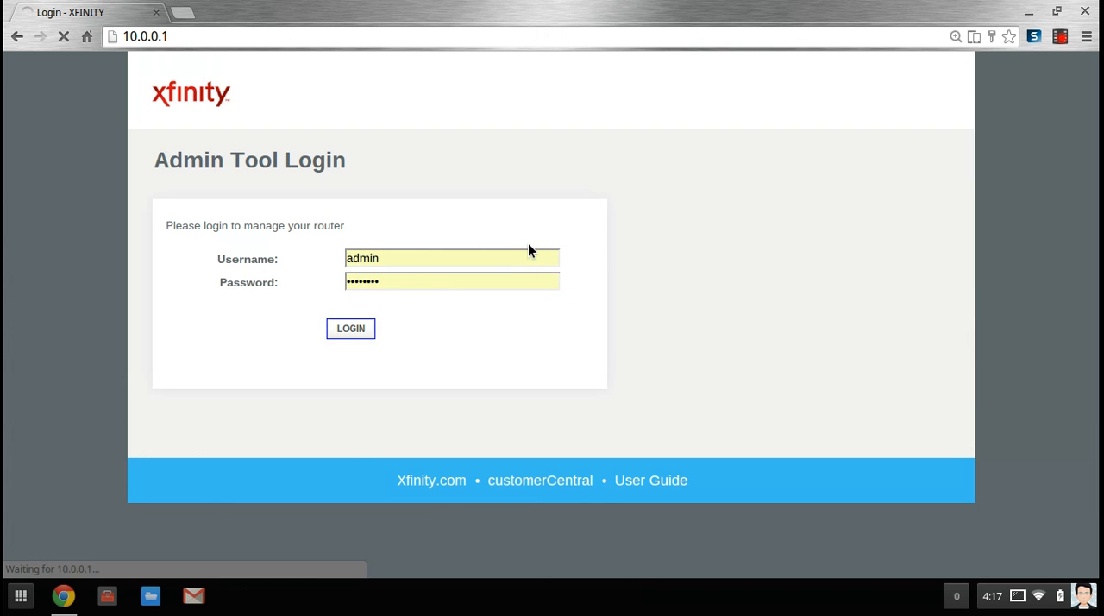
left_click(350, 328)
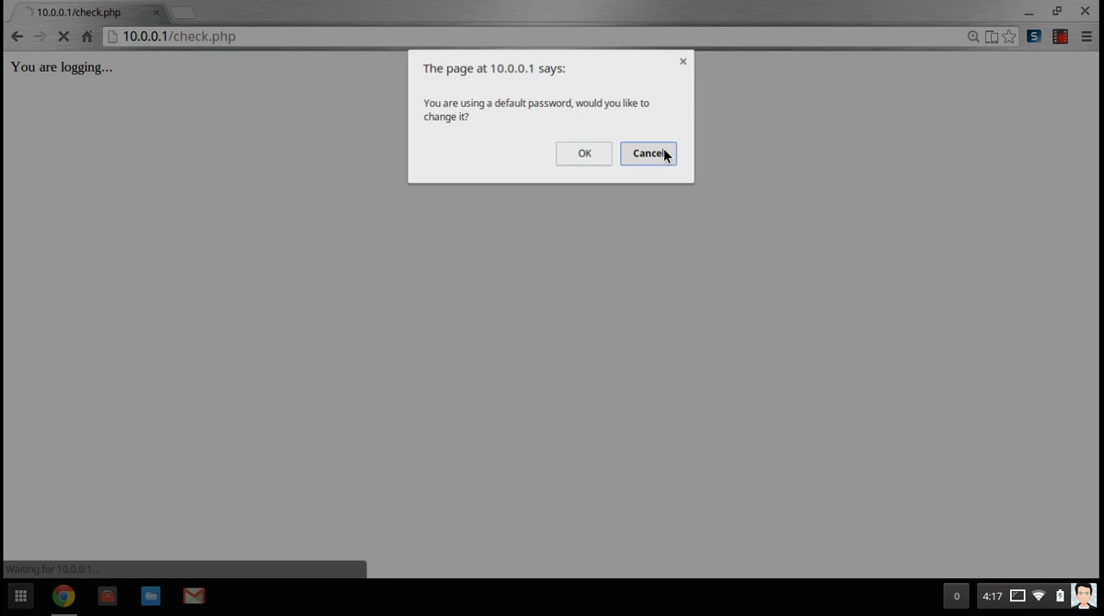
left_click(648, 153)
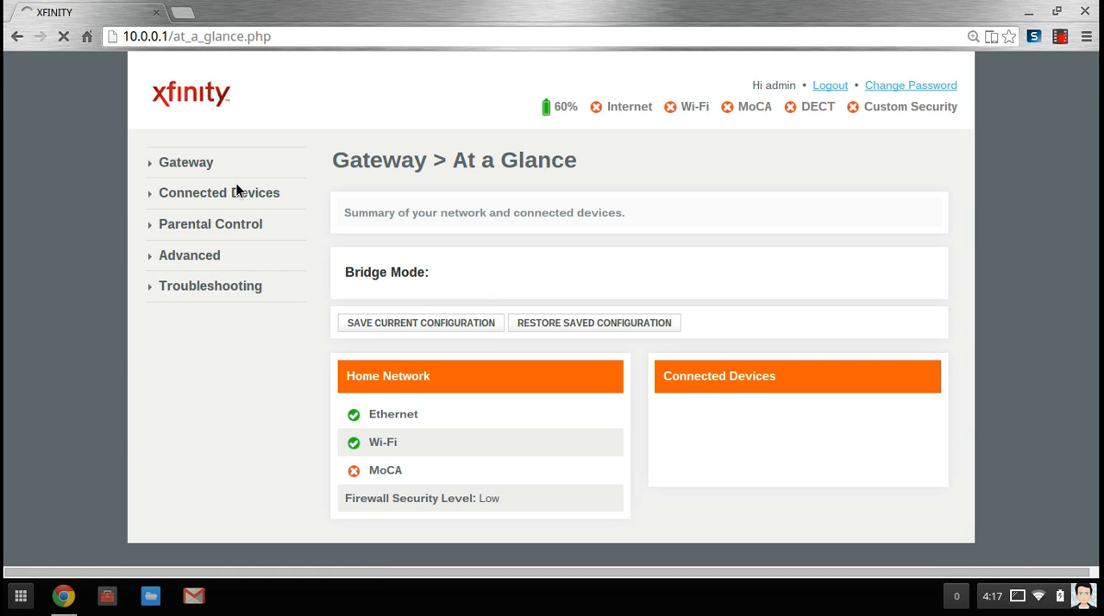
Step: Find the EPSONE09046 printer in Connected Devices and open its web setup page
left_click(186, 162)
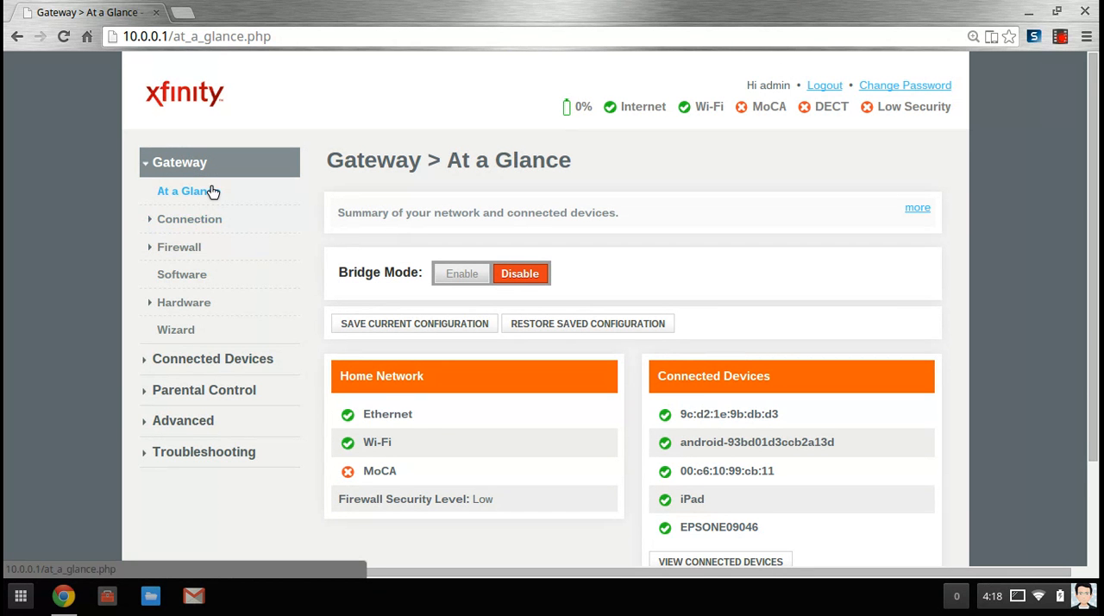
left_click(189, 218)
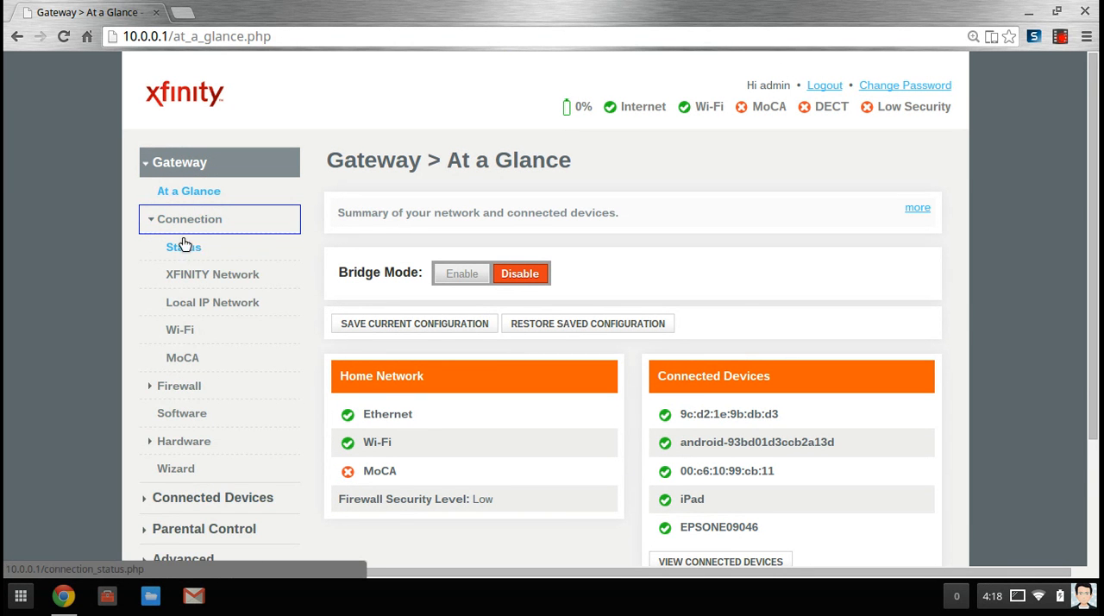
left_click(189, 218)
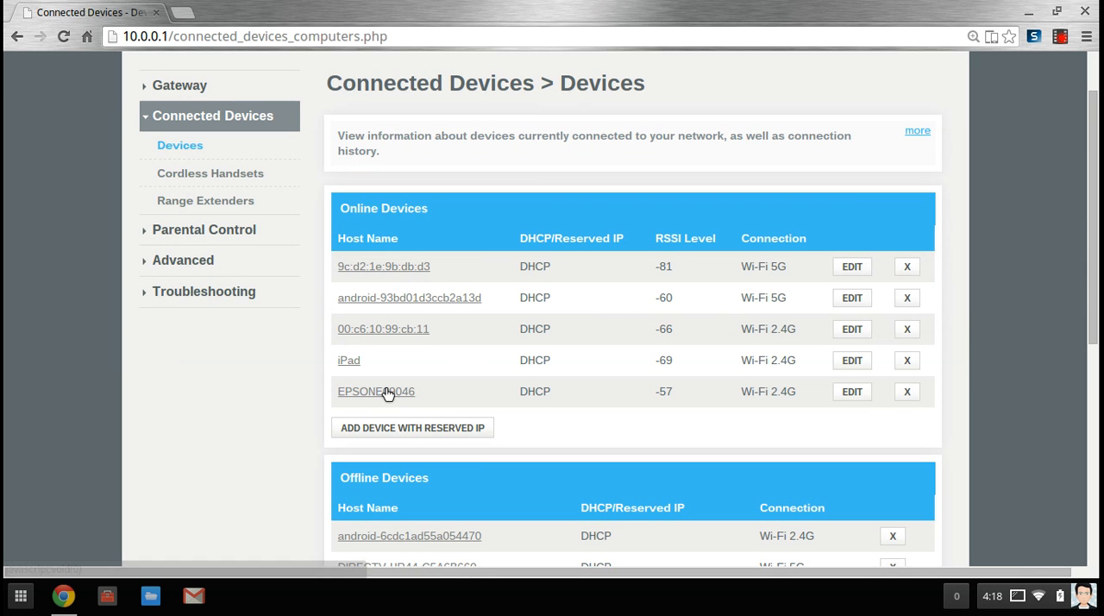
left_click(377, 391)
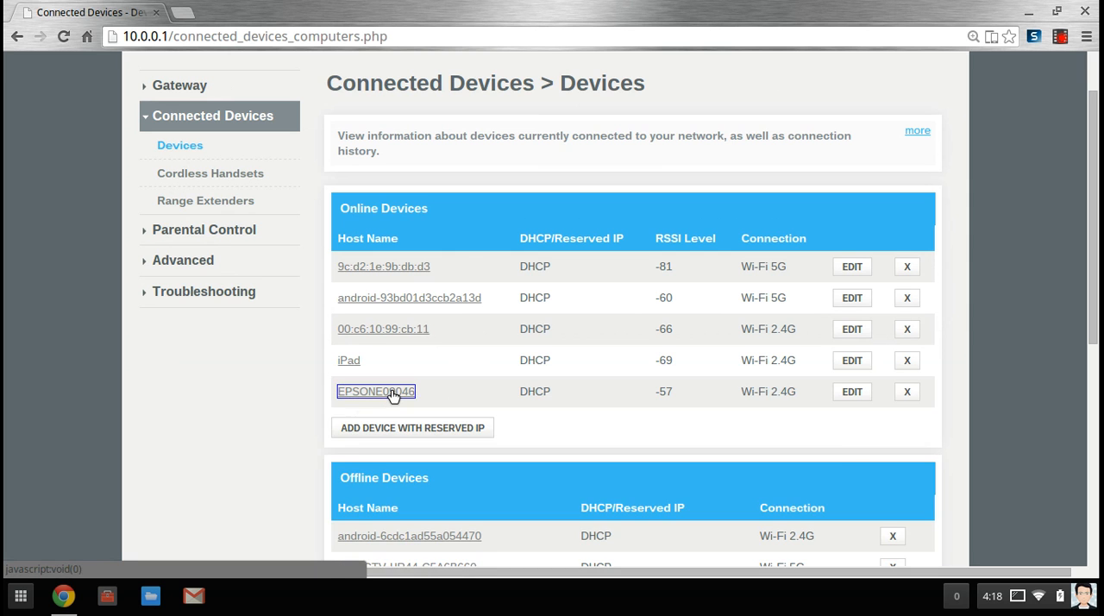
left_click(376, 391)
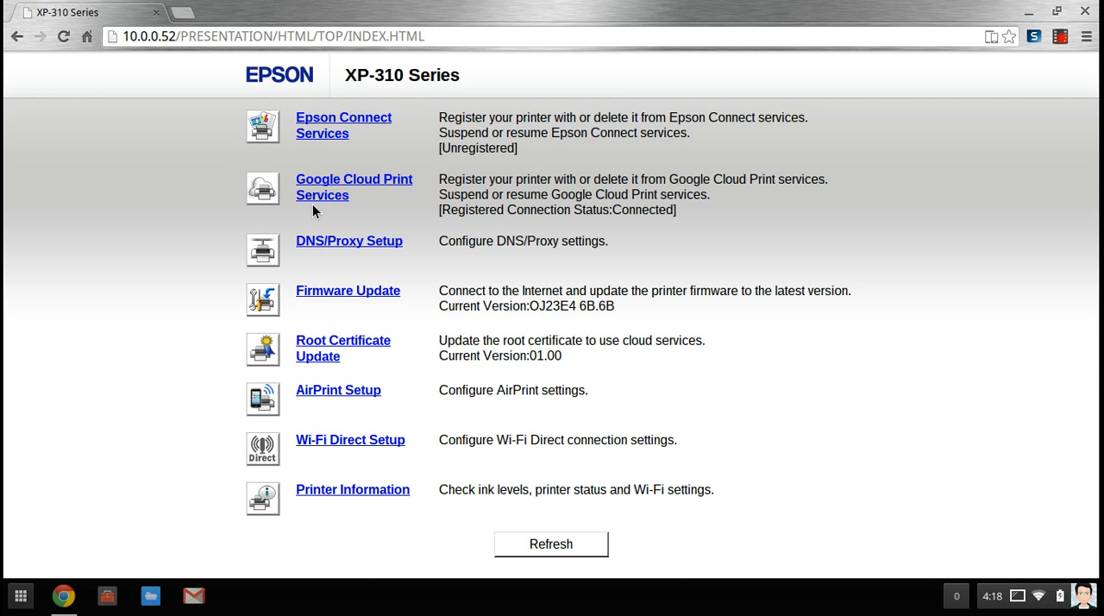
mouse_move(332, 203)
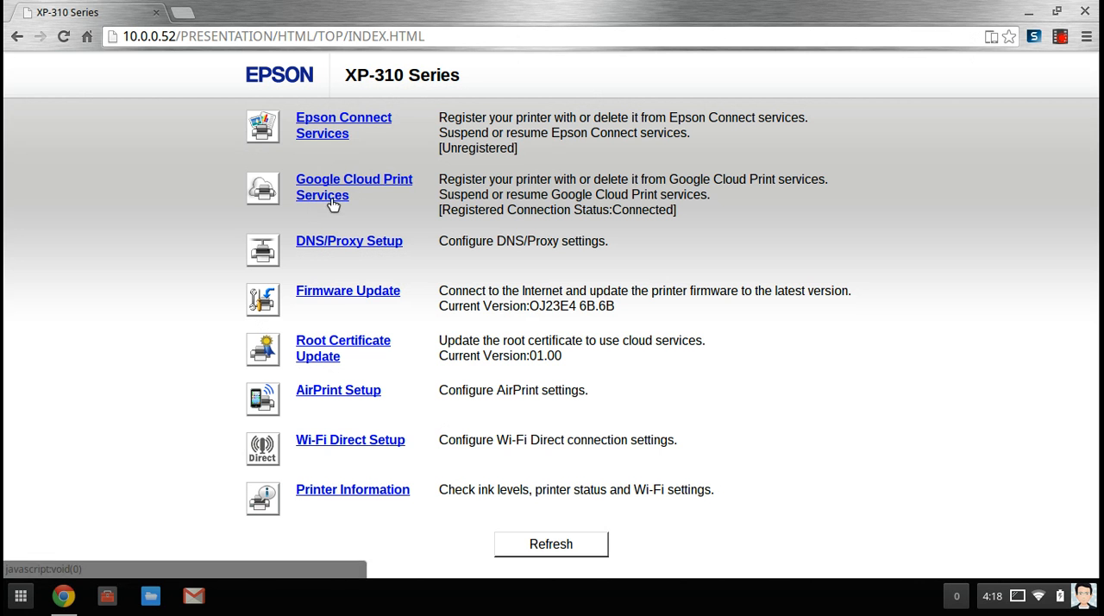
mouse_move(345, 296)
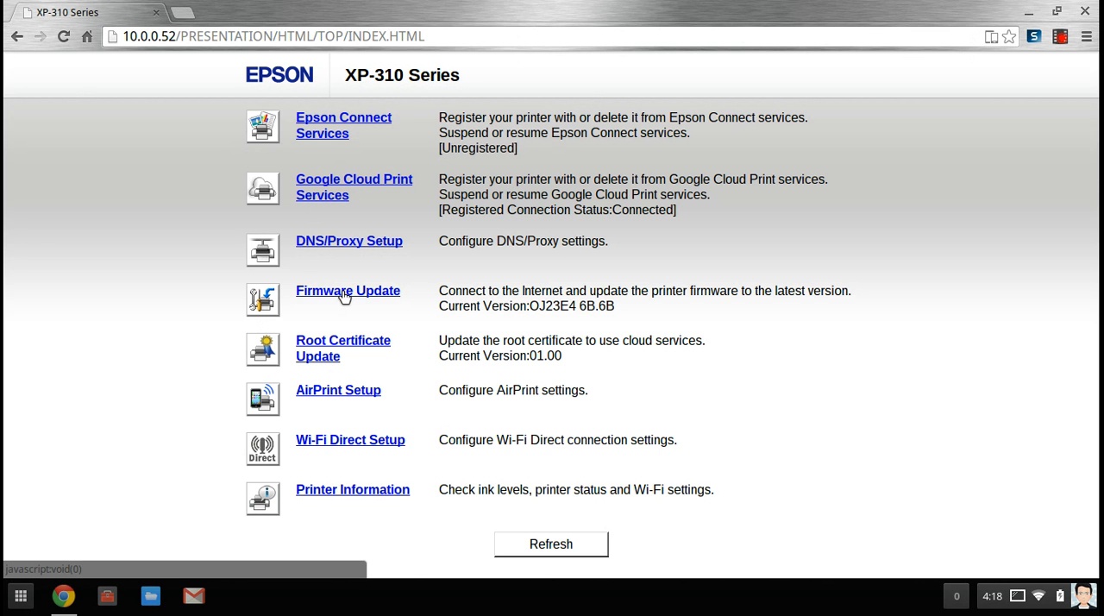
Step: Run the XP-310 firmware check, confirm no updates, and return to the main page
left_click(348, 290)
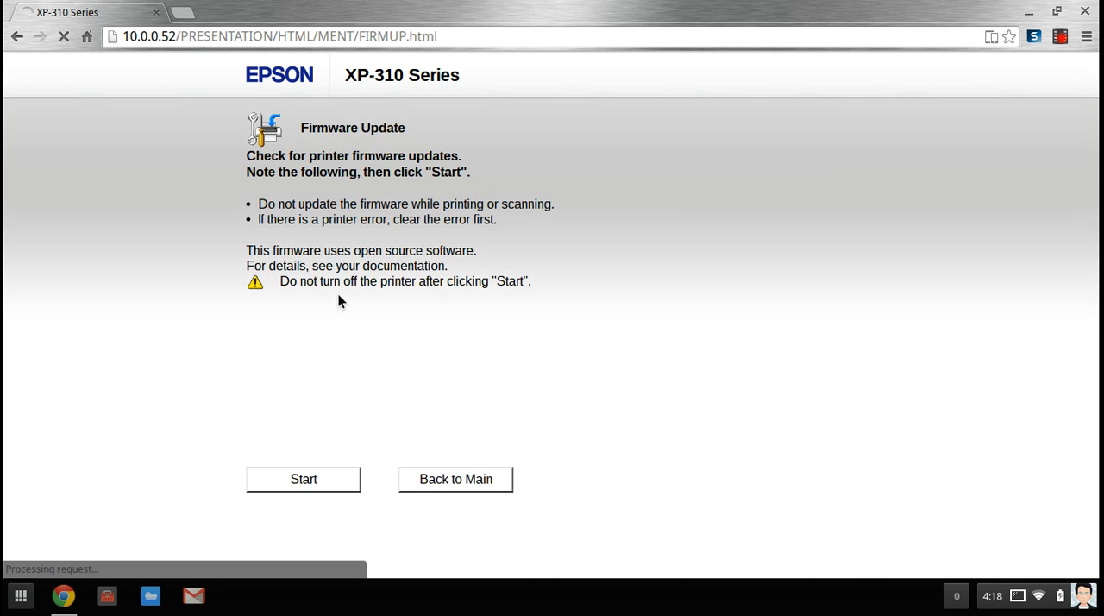
left_click(302, 479)
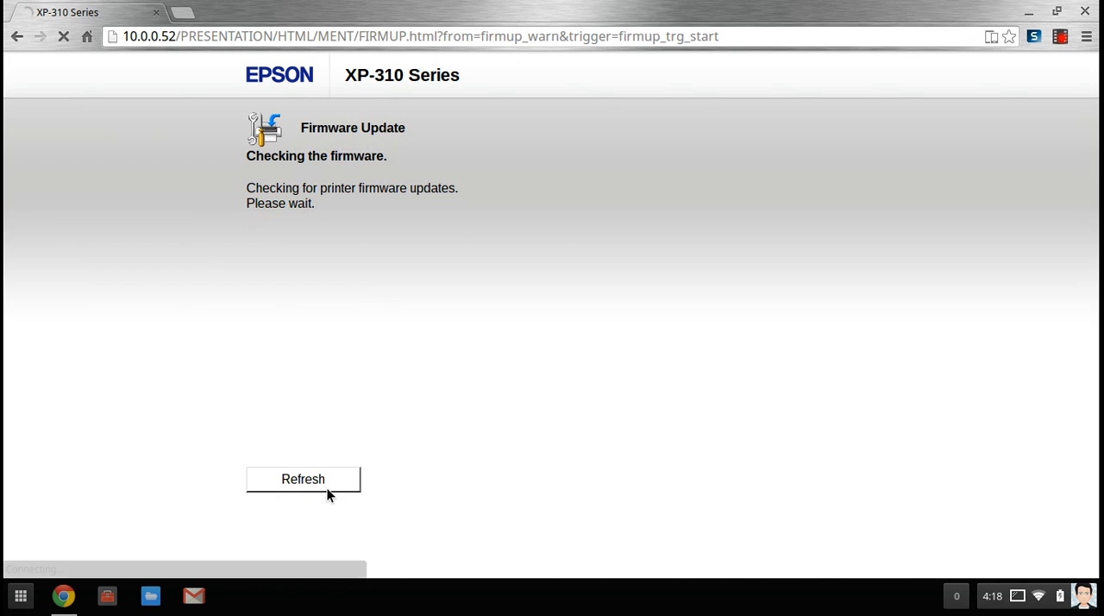
left_click(303, 479)
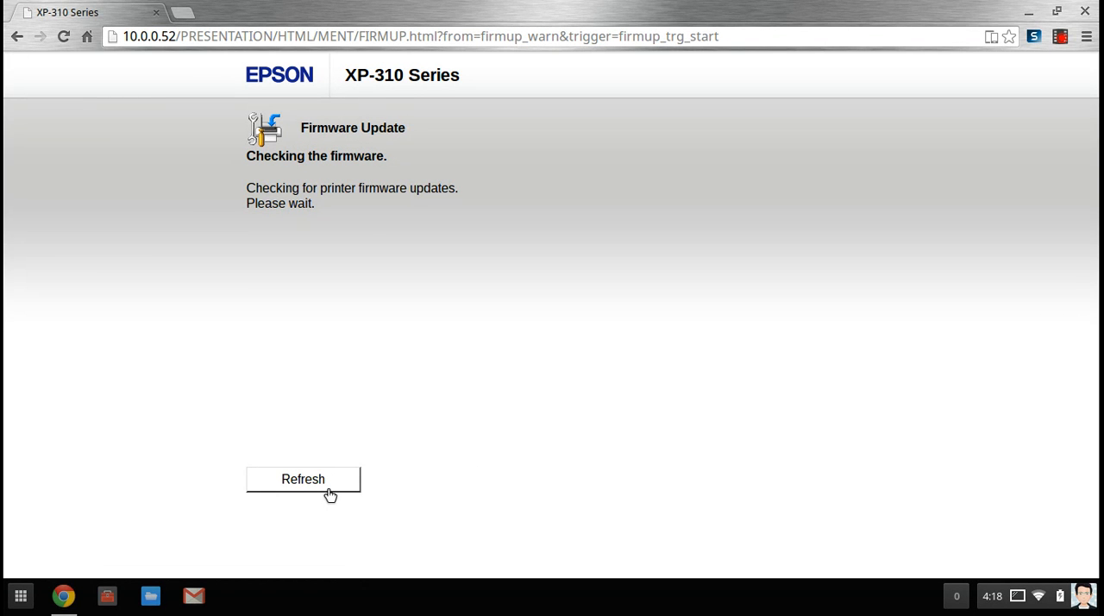
left_click(303, 478)
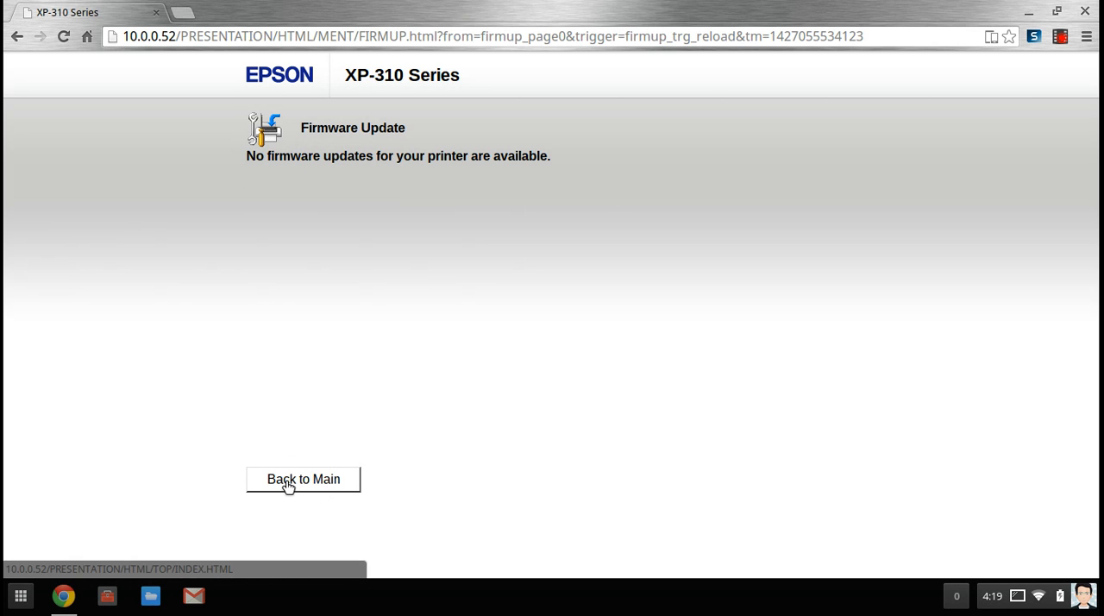
mouse_move(230, 476)
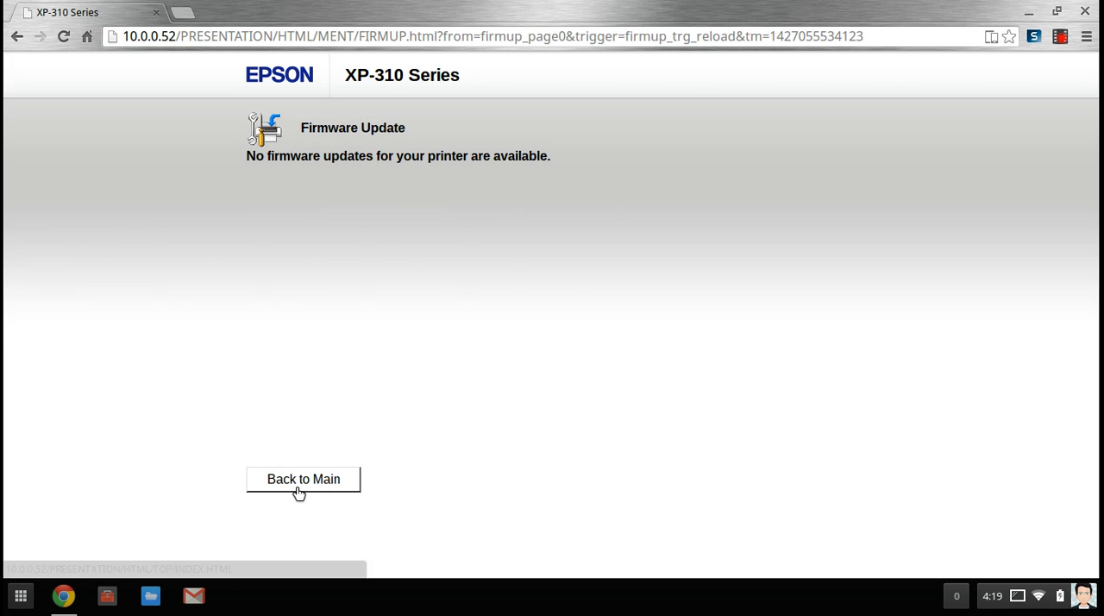
left_click(303, 479)
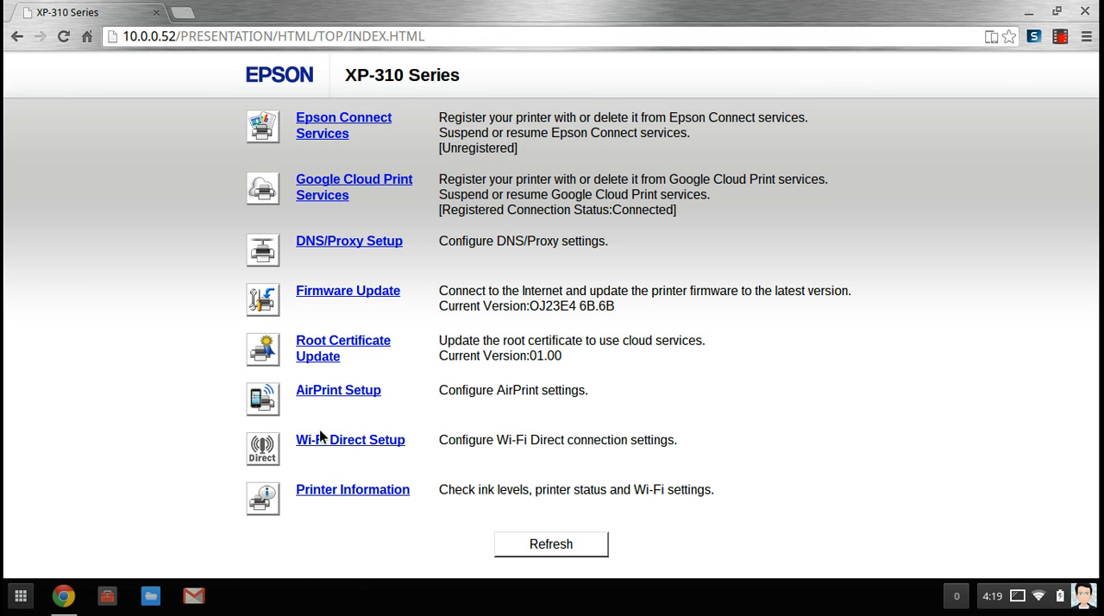
mouse_move(158, 386)
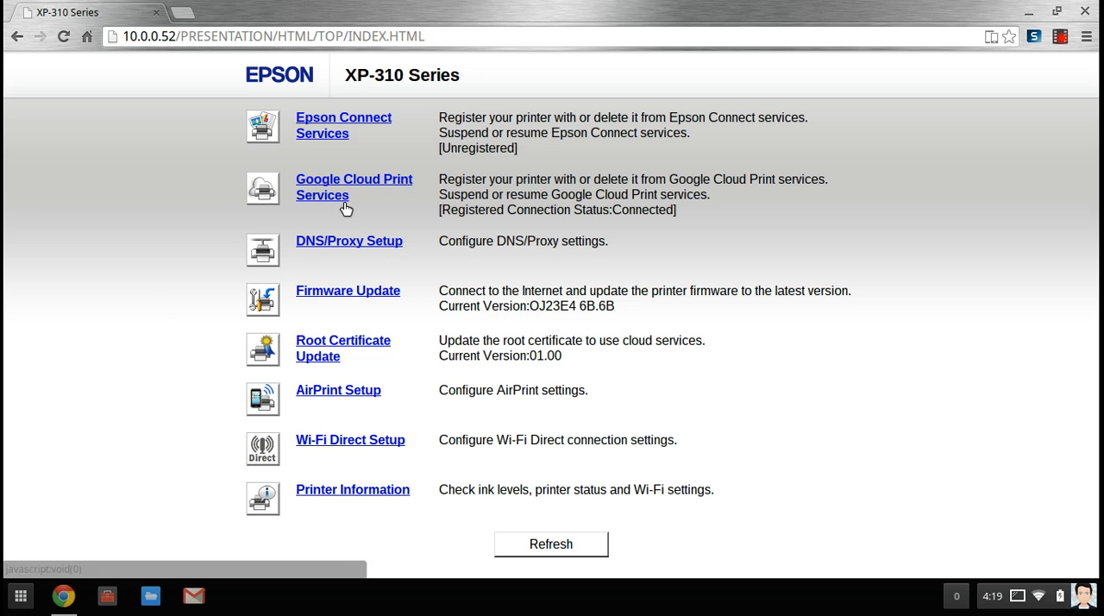
mouse_move(360, 187)
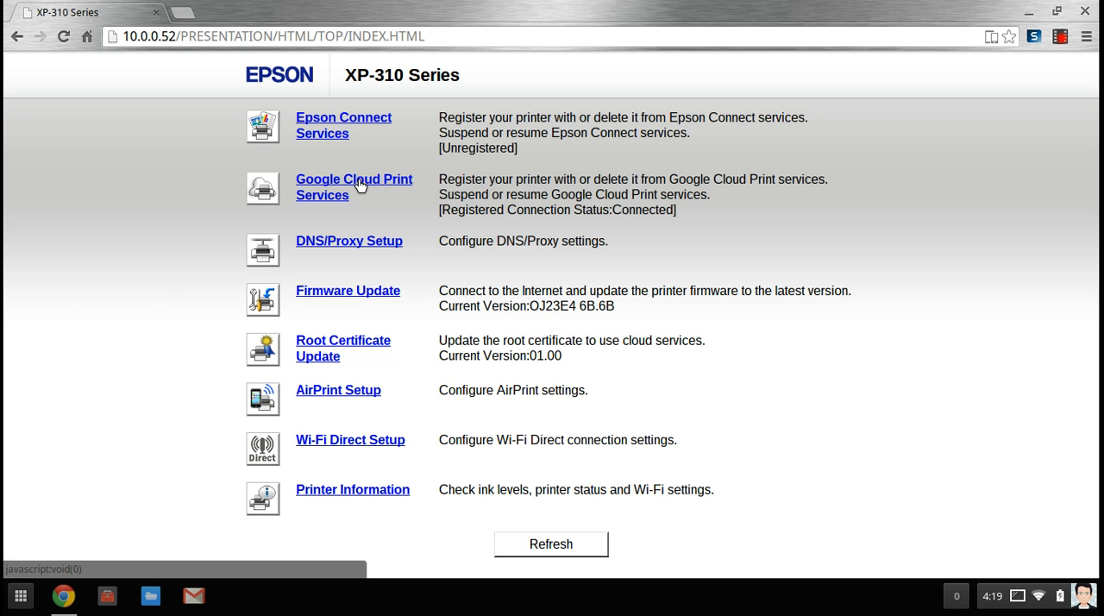
Step: Register the XP-310 with Google Cloud Print, accepting the usage advisory
left_click(354, 187)
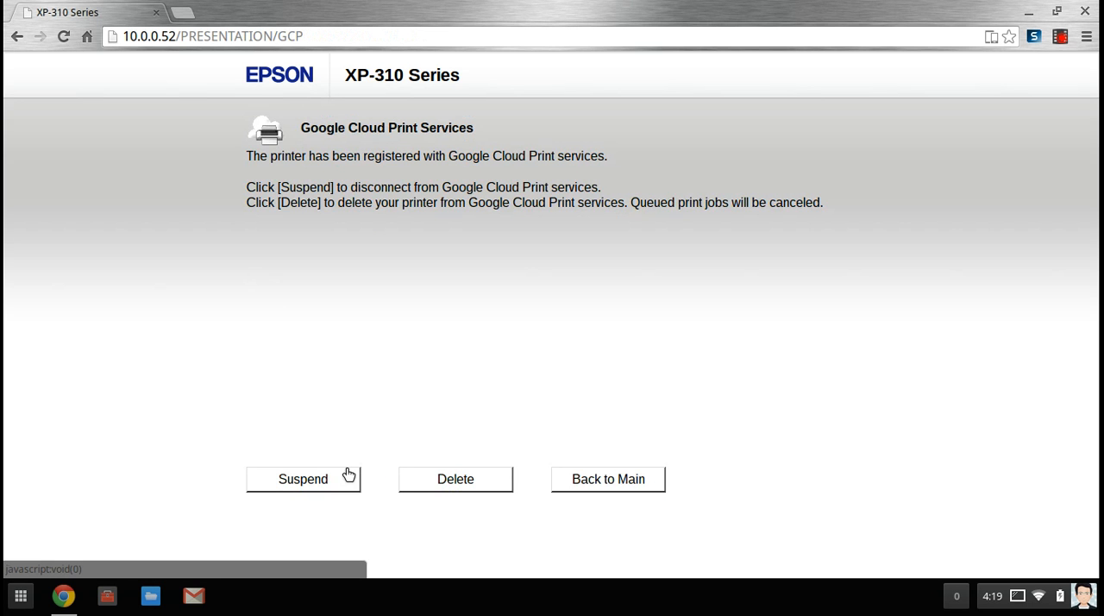
mouse_move(446, 429)
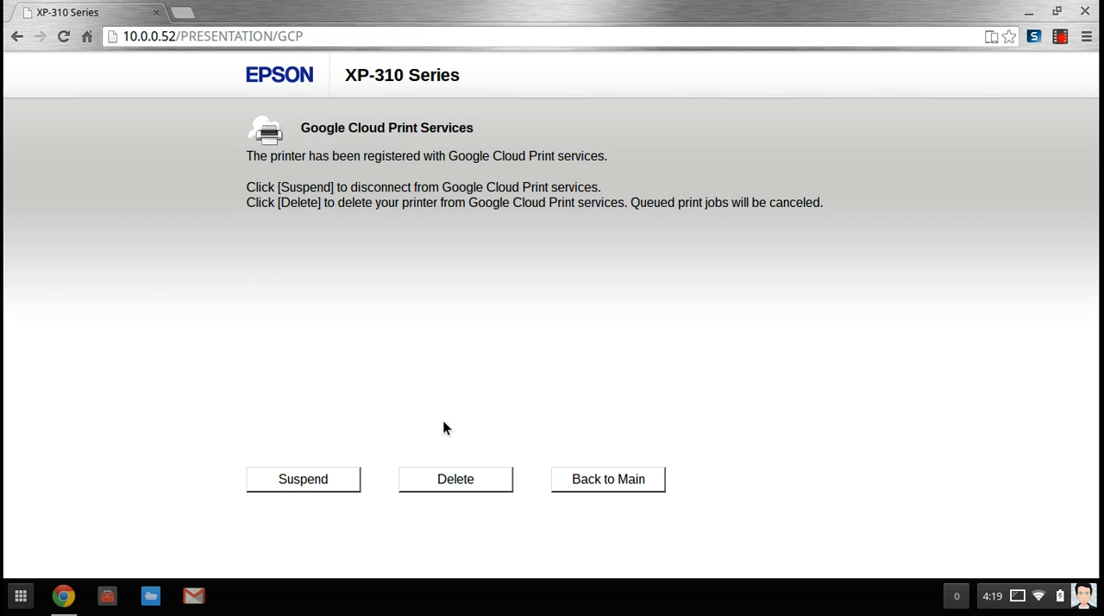
mouse_move(457, 417)
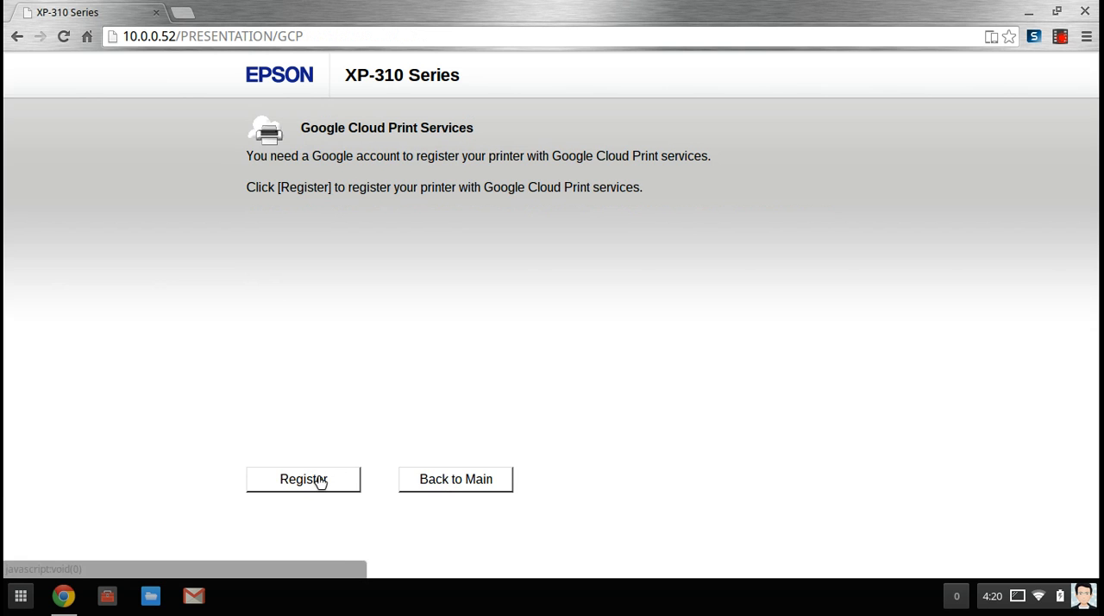
left_click(303, 478)
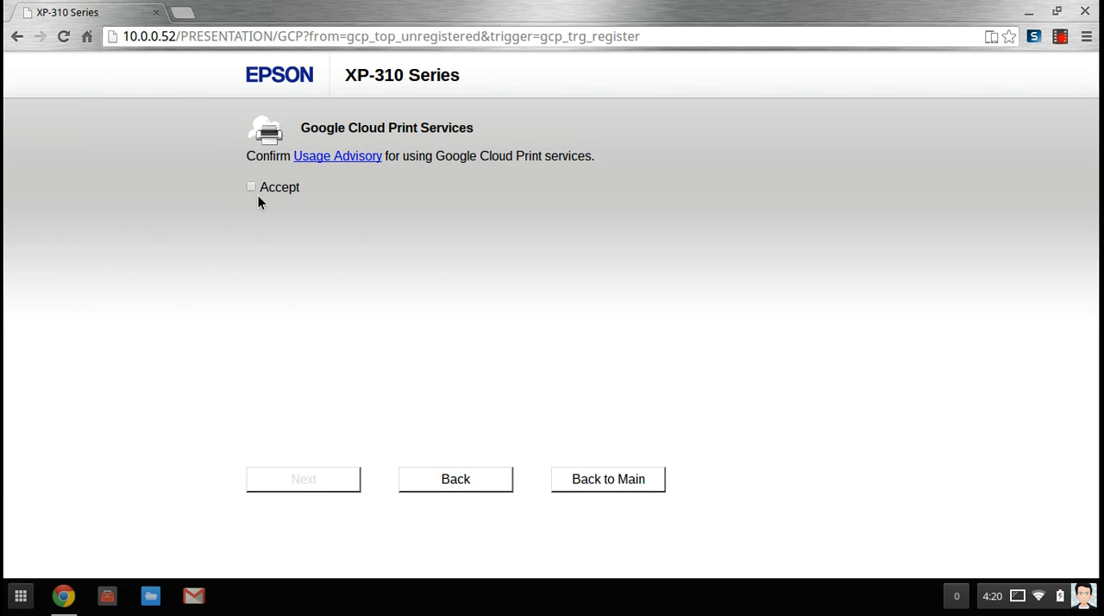
left_click(251, 187)
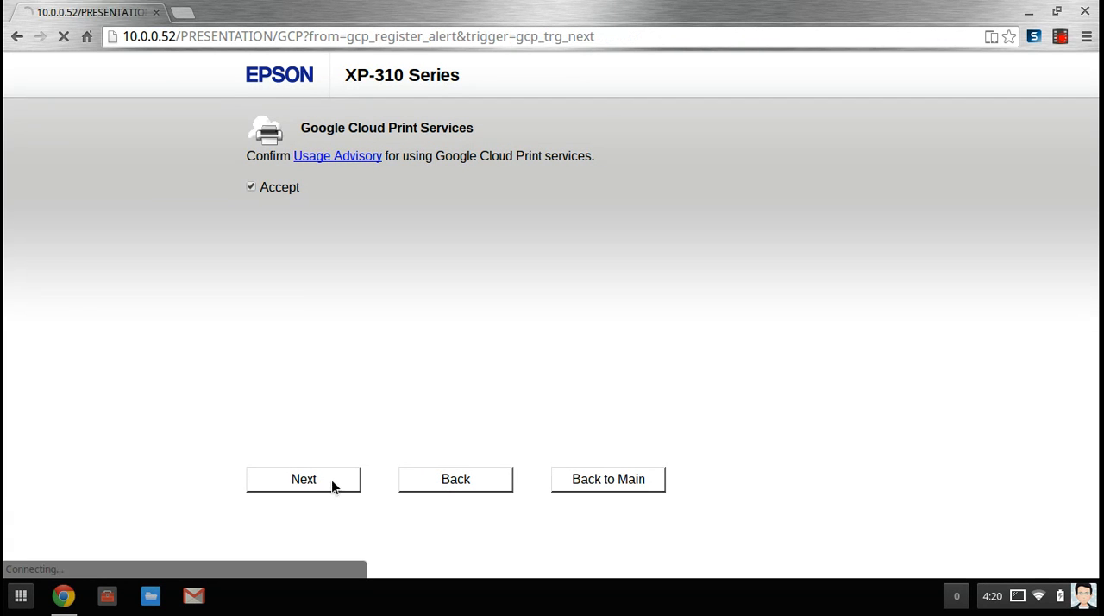
left_click(304, 479)
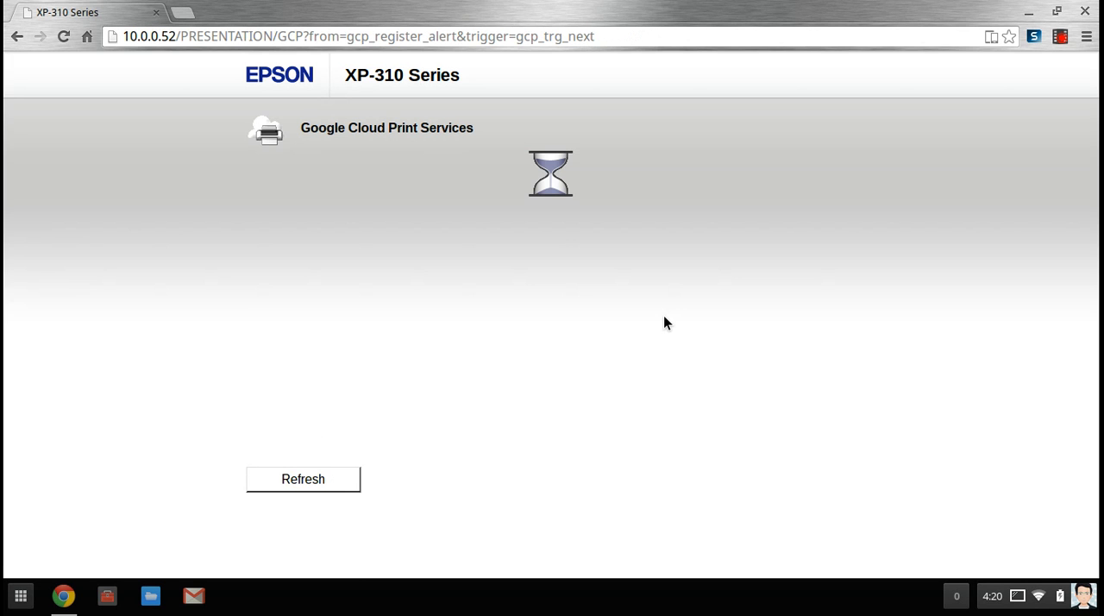
left_click(303, 479)
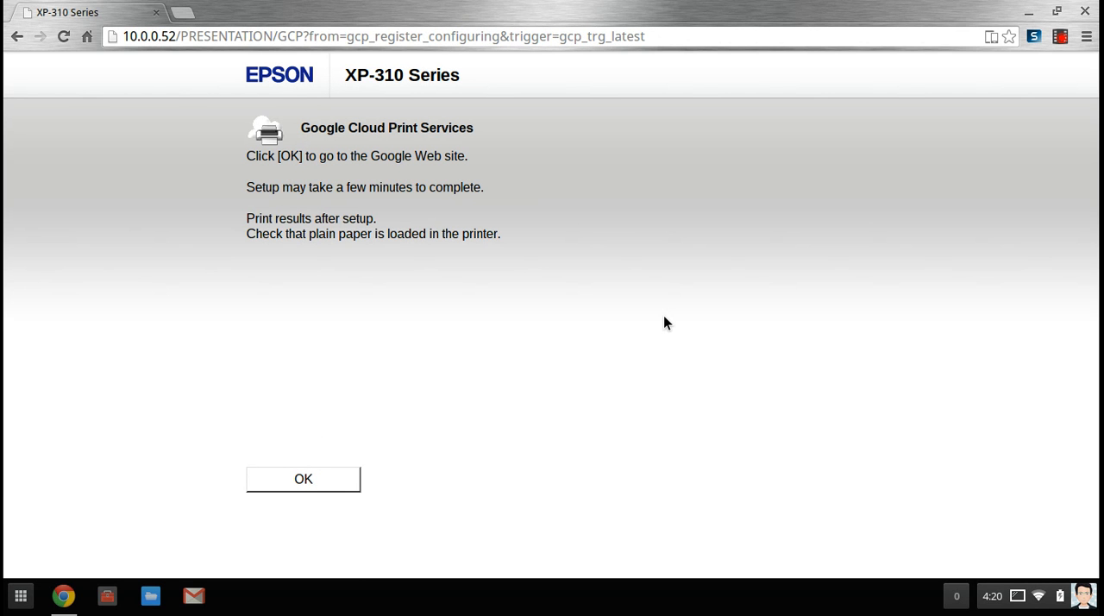
mouse_move(303, 479)
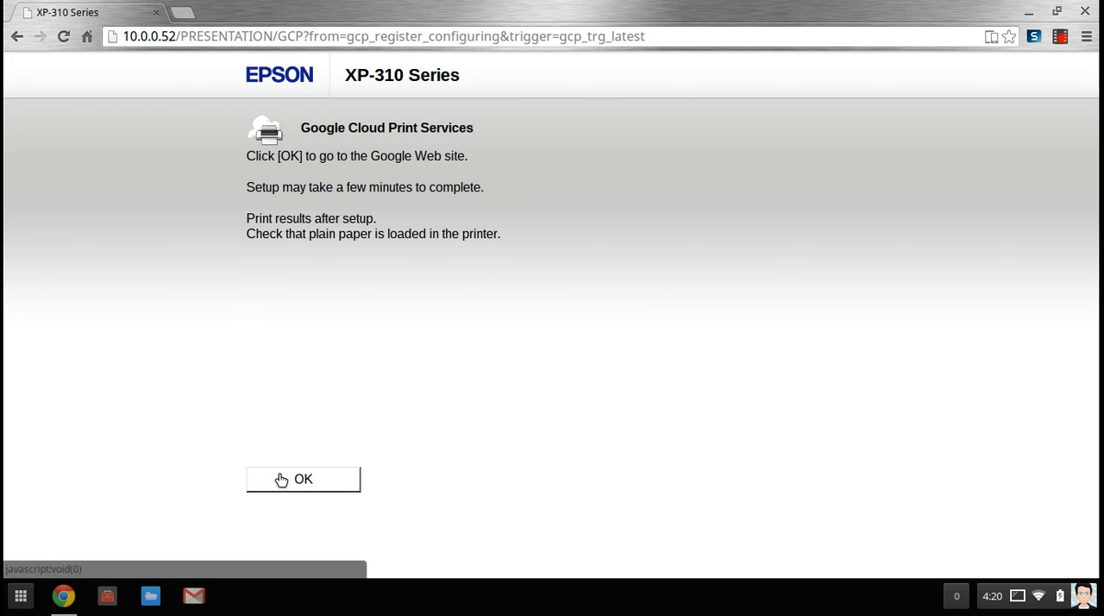
Step: Finish the XP-310's registration on Google Cloud Print and close the confirmation tab
left_click(303, 479)
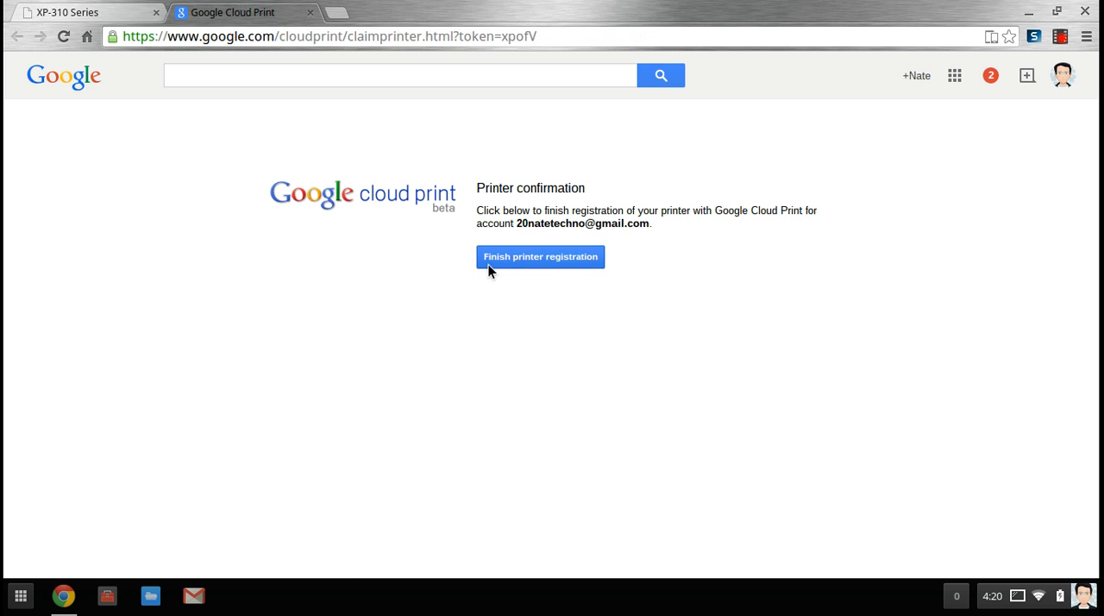
mouse_move(555, 276)
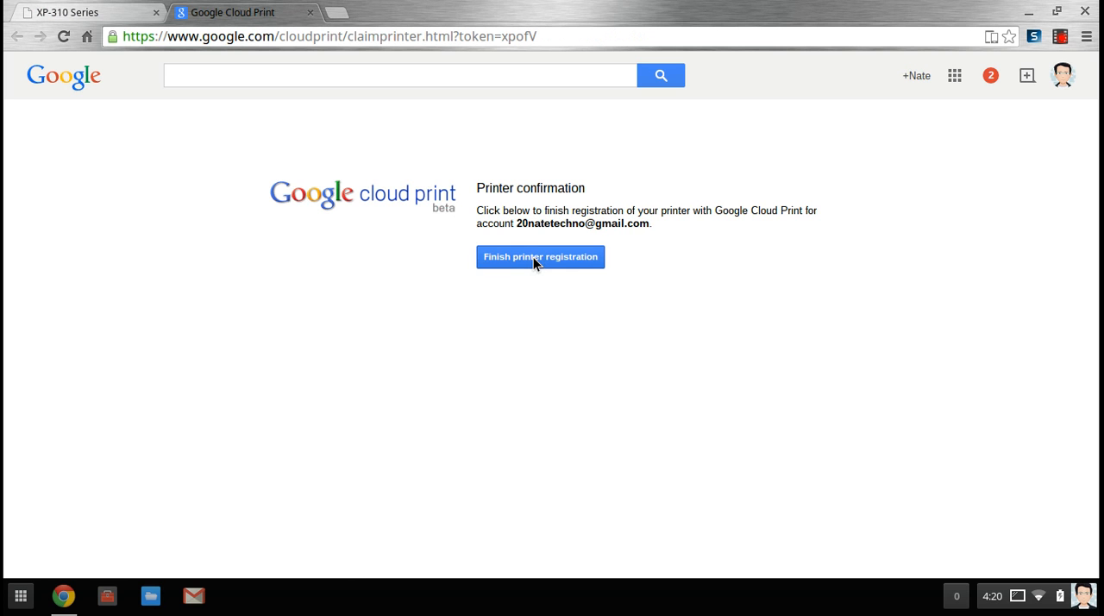
left_click(540, 257)
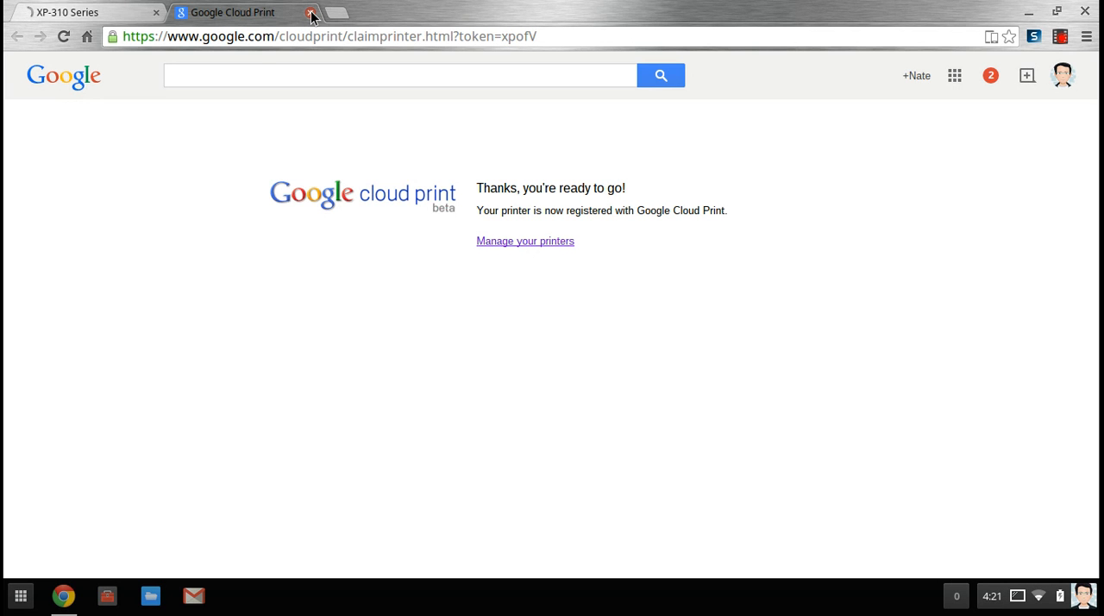
left_click(310, 12)
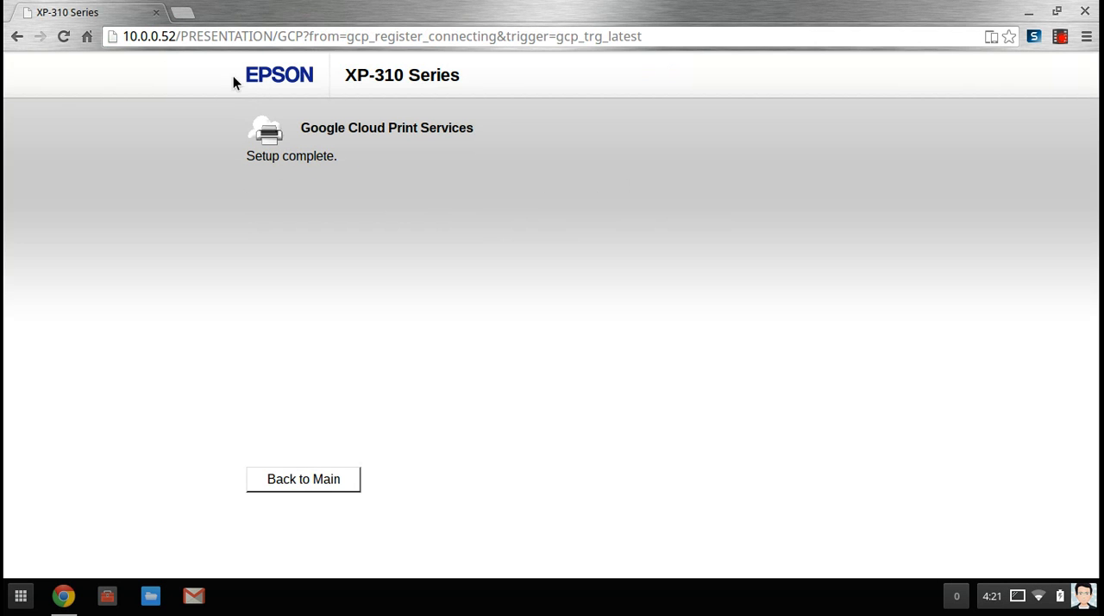
mouse_move(181, 15)
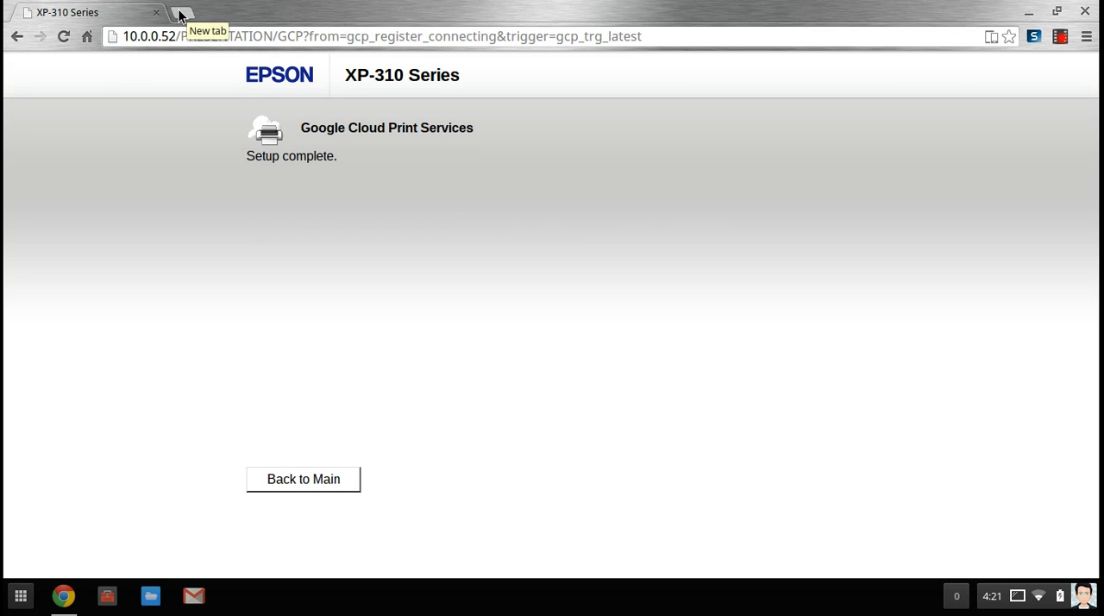